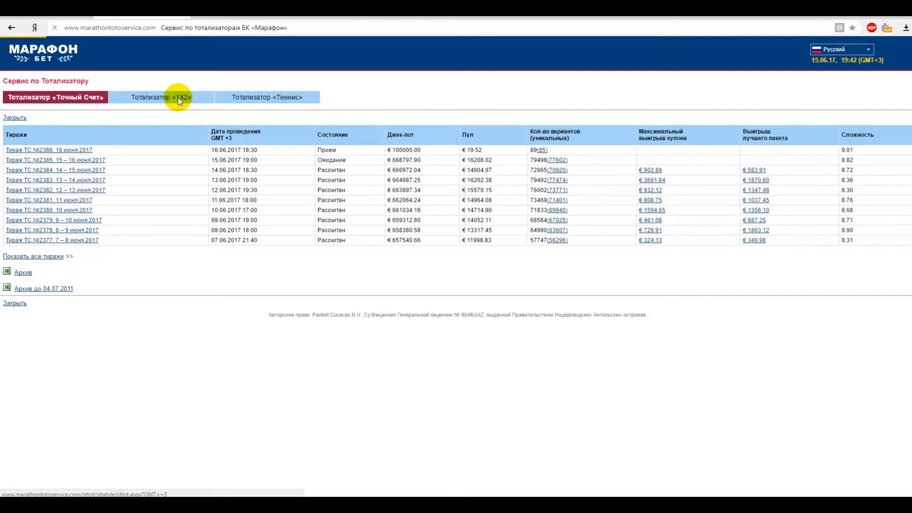
Step: Switch to the 1X2 toto draw list and open draw №1540 (16–17 June 2017)
click(162, 97)
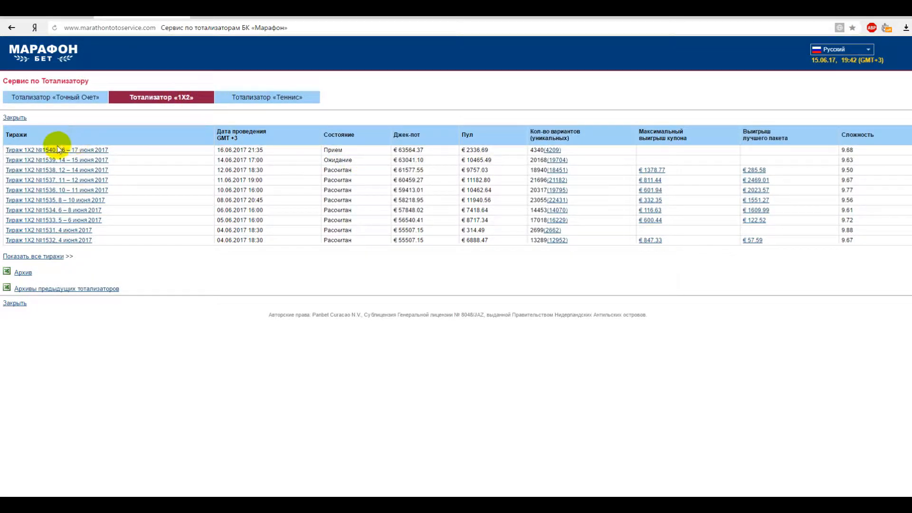
double_click(333, 150)
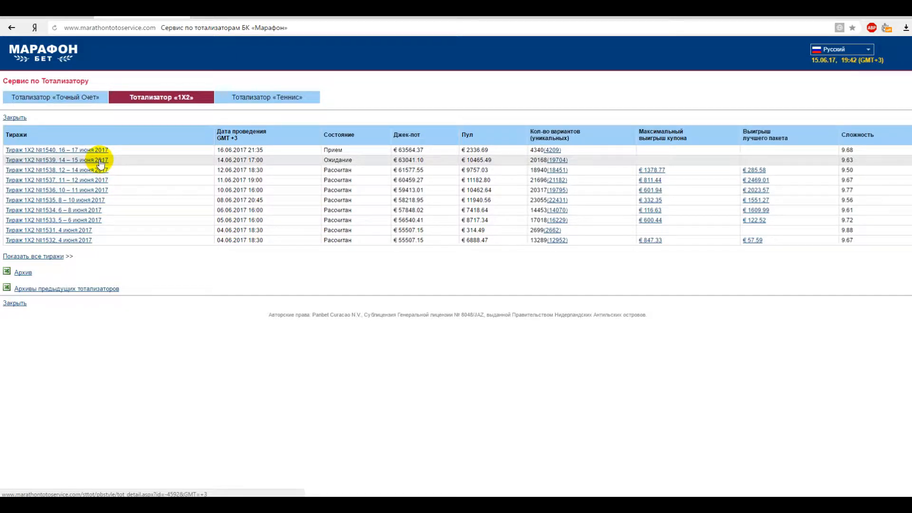
click(57, 150)
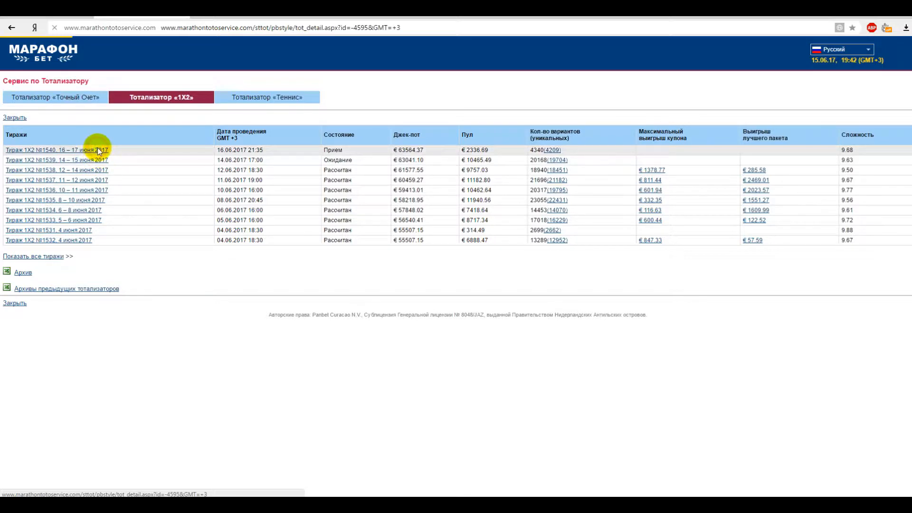
Step: Review draw №1540's 15 matches with bookmaker odds and pool shares per outcome
click(47, 151)
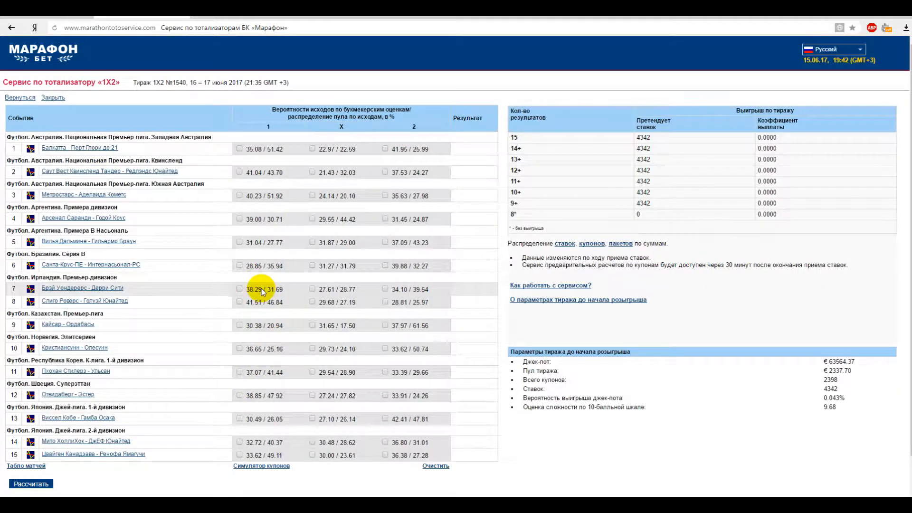
mouse_move(263, 154)
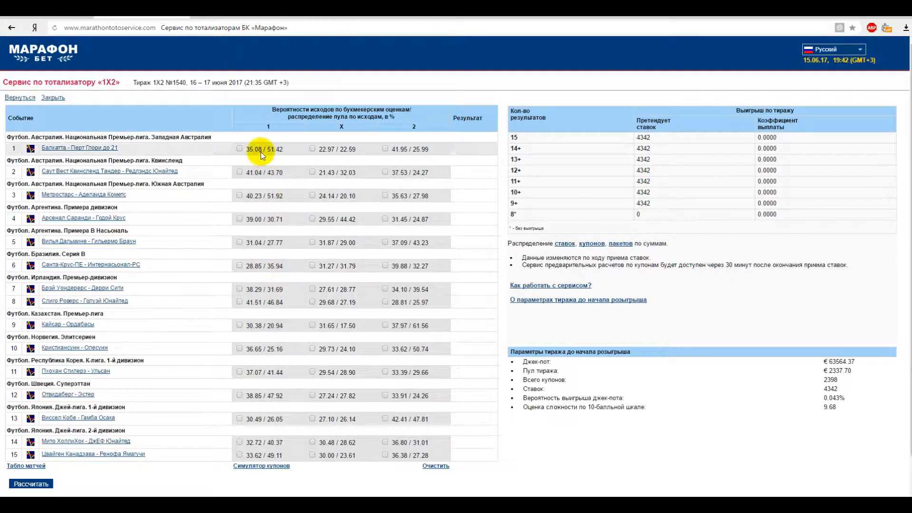
double_click(257, 149)
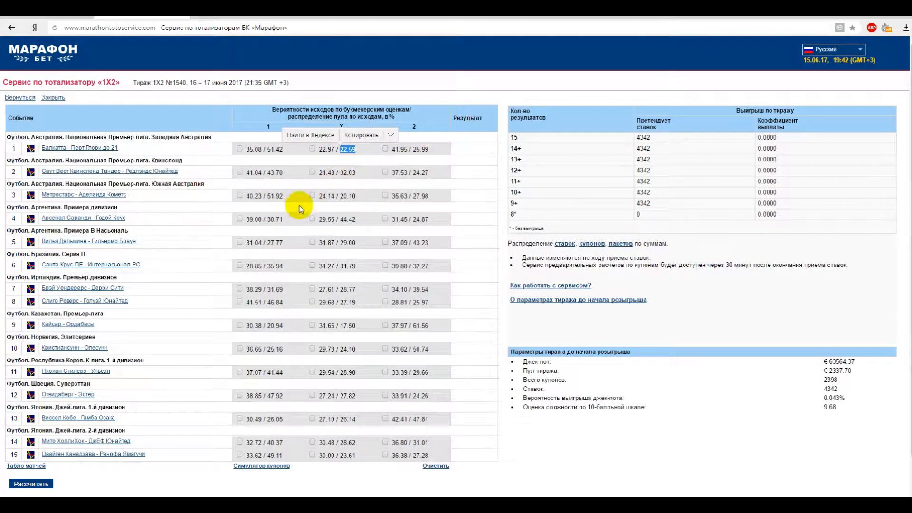
mouse_move(268, 253)
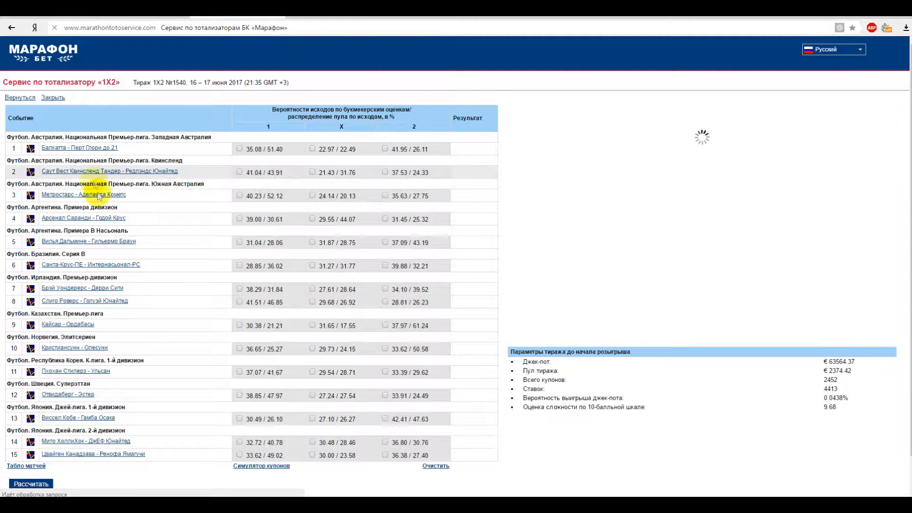
Step: Tick outcomes for all 15 matches and calculate payouts, showing 4413 bets for 9+
click(240, 149)
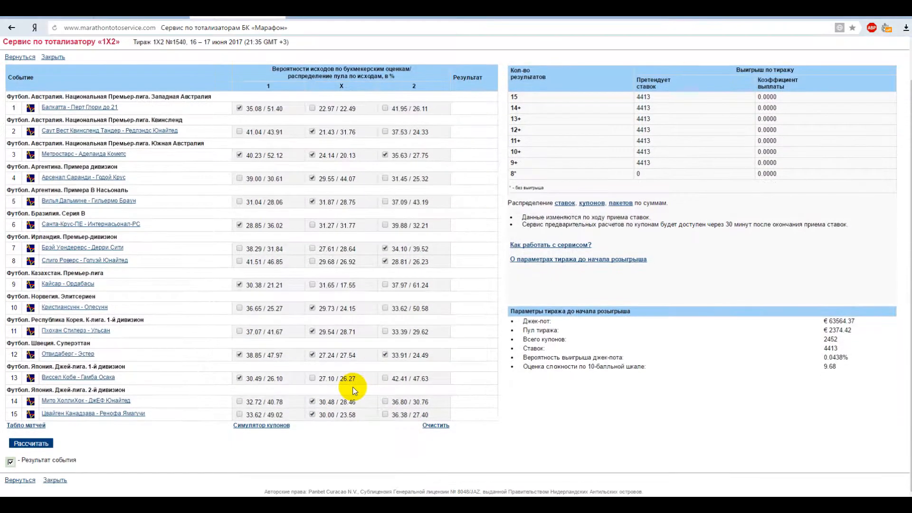
click(29, 443)
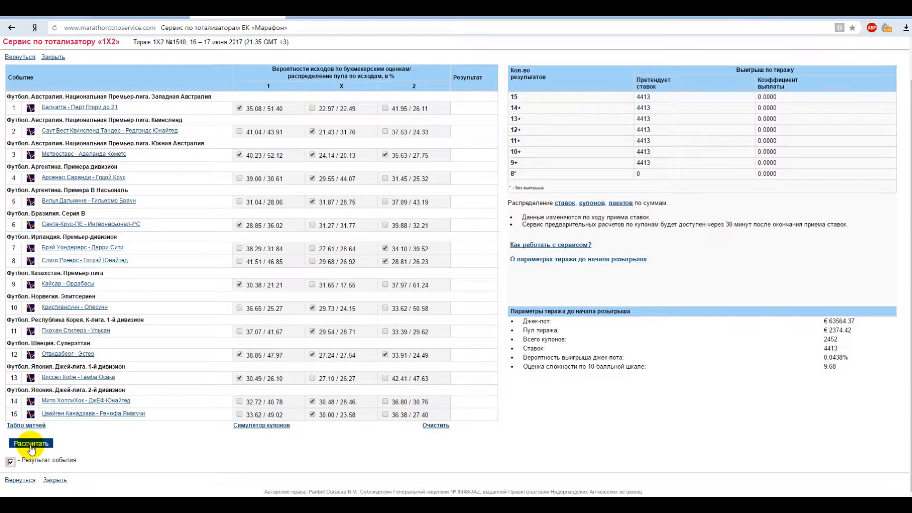
click(26, 444)
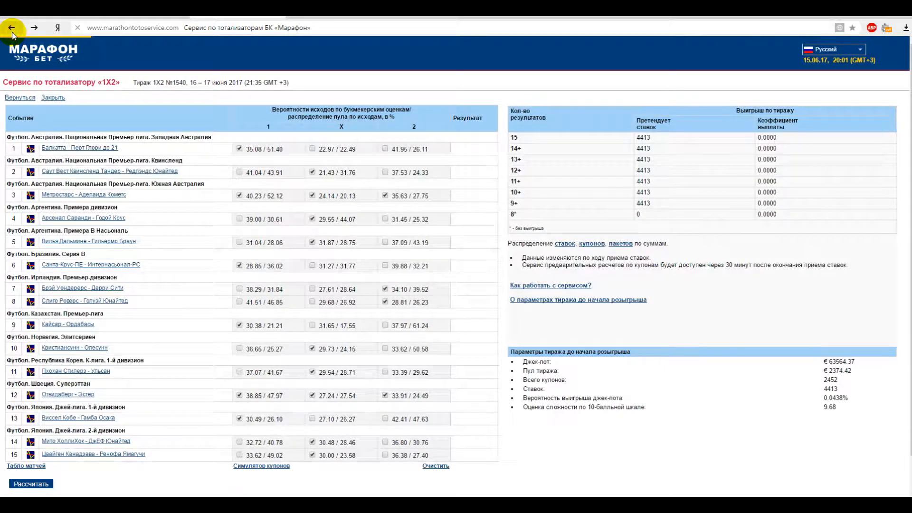
Step: Return to the 1X2 draw list and look through the HistoryTotalMulti archive in Excel
click(15, 26)
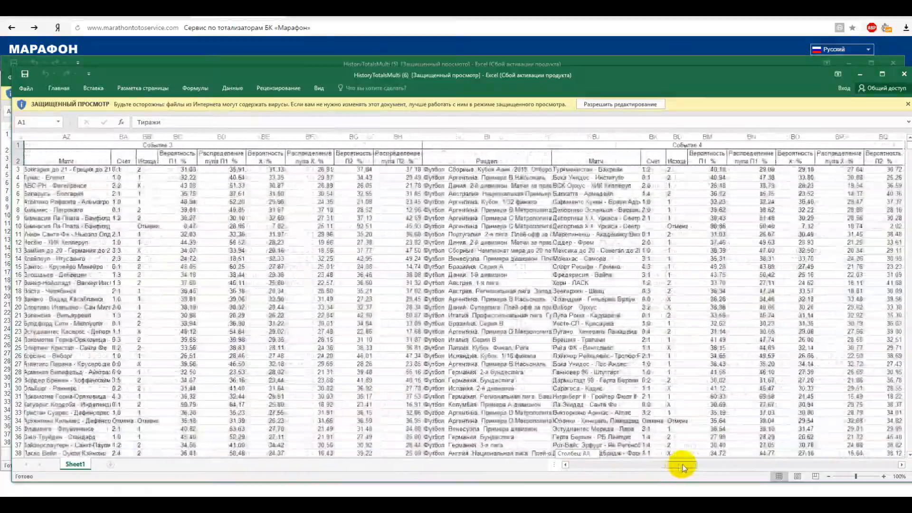
scroll(right, 3)
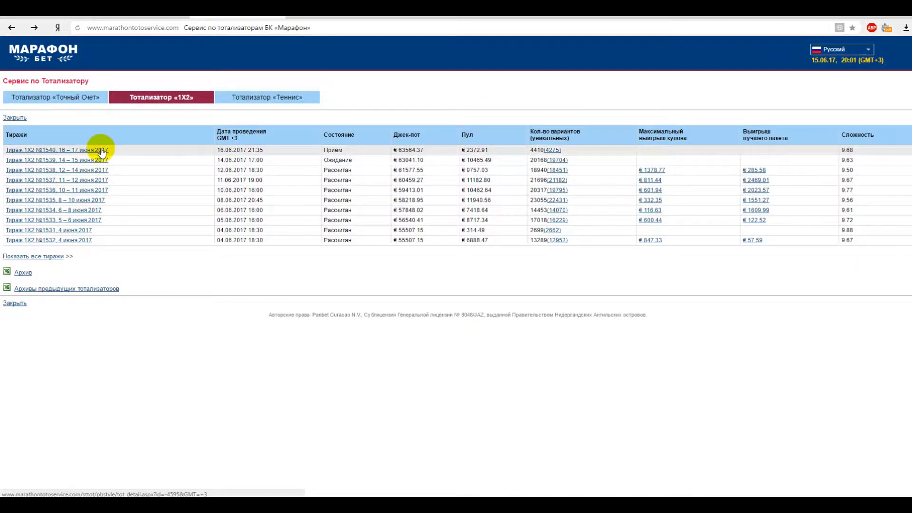
Step: Get back to the toto service and reload draw №1540 with cleared choices and 4414 bets
click(55, 149)
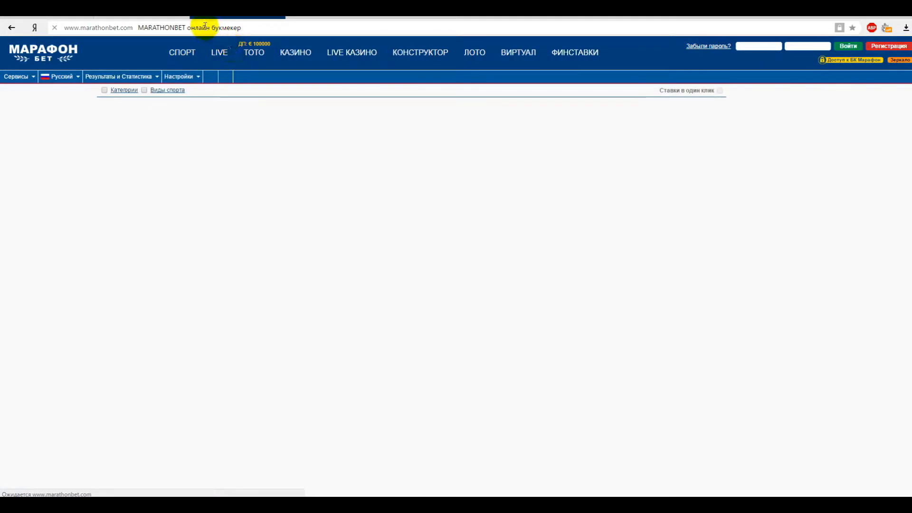
click(255, 52)
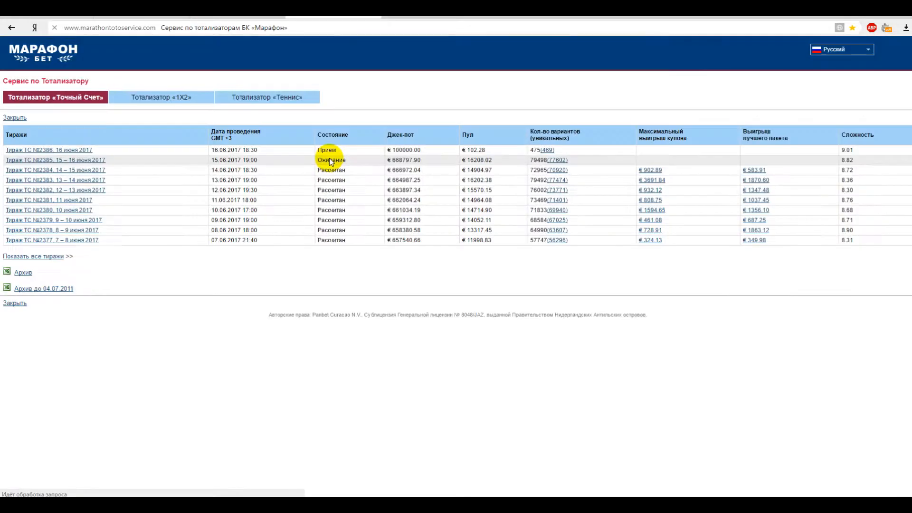
click(160, 97)
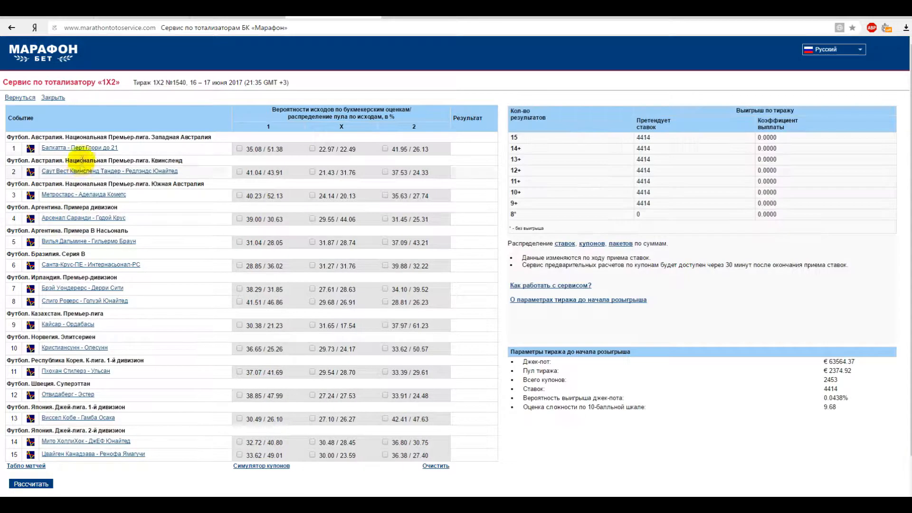
Step: View the odds-movement chart for Балкатта - Перт Глори до 21 up to 15.06.2017 20:02
click(82, 147)
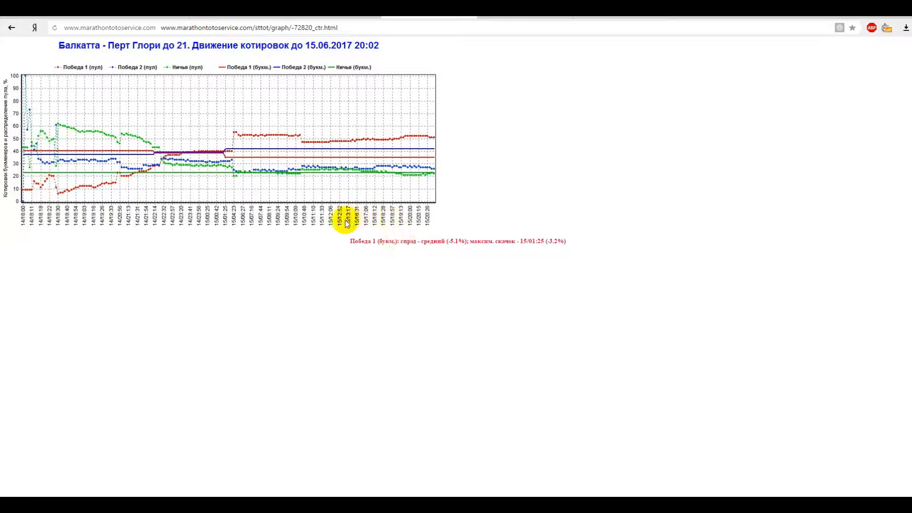
mouse_move(26, 222)
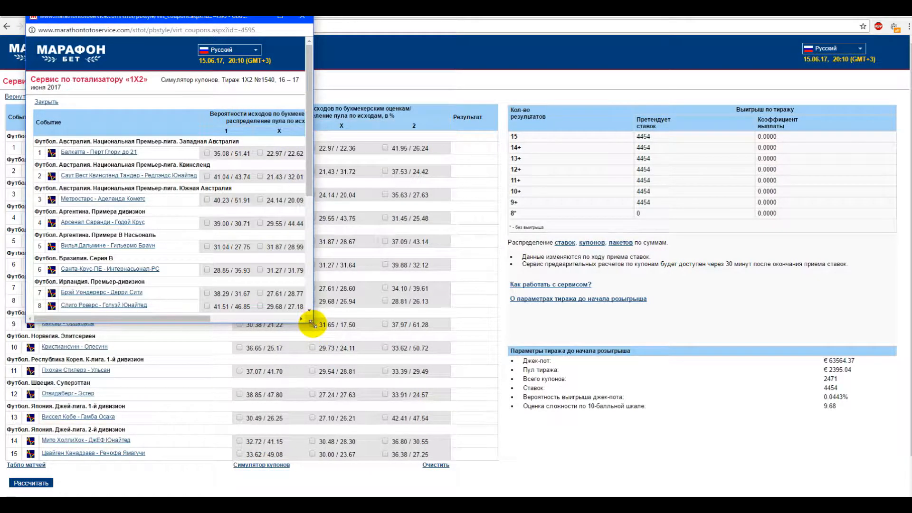
Step: Add a 0.50 virtual coupon with the chosen outcomes to the list and close the simulator
click(206, 146)
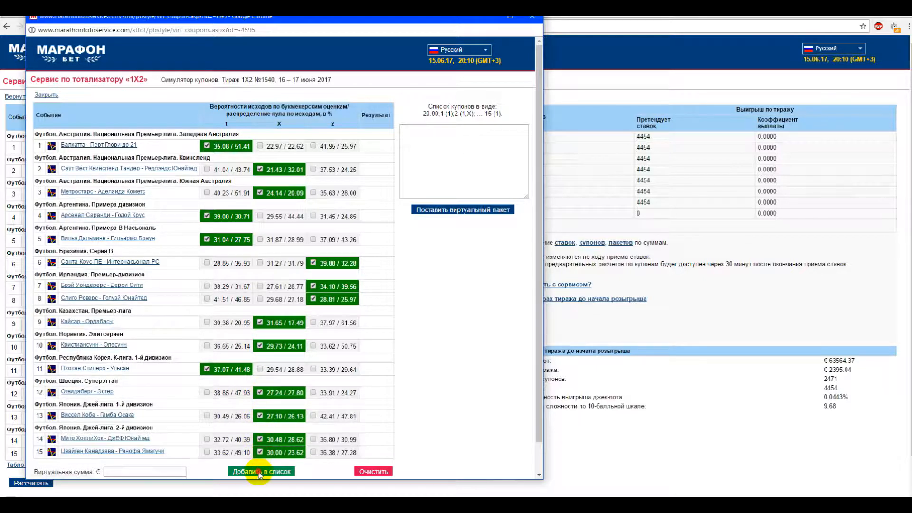
mouse_move(134, 471)
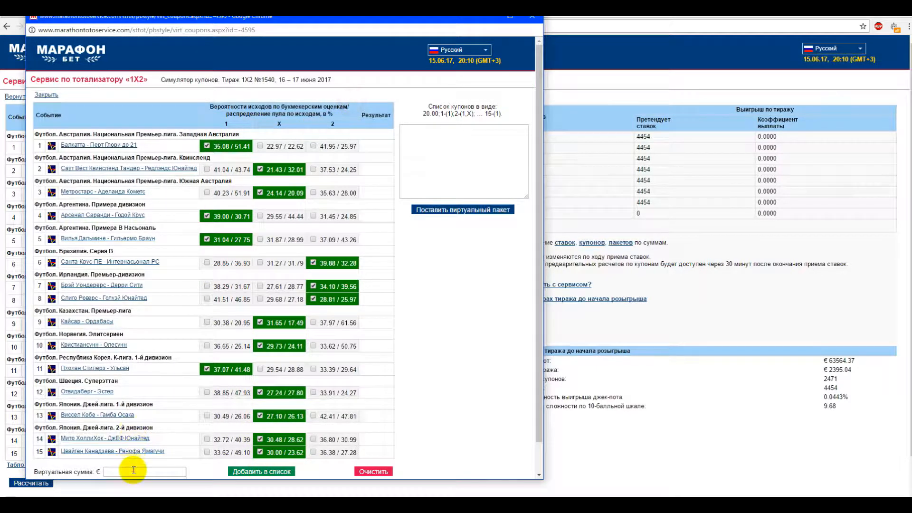
text(0.5)
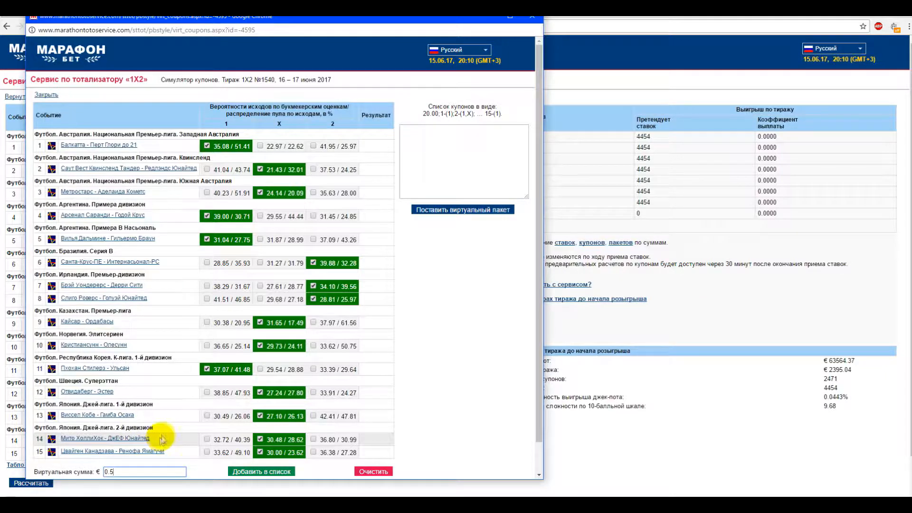
click(262, 471)
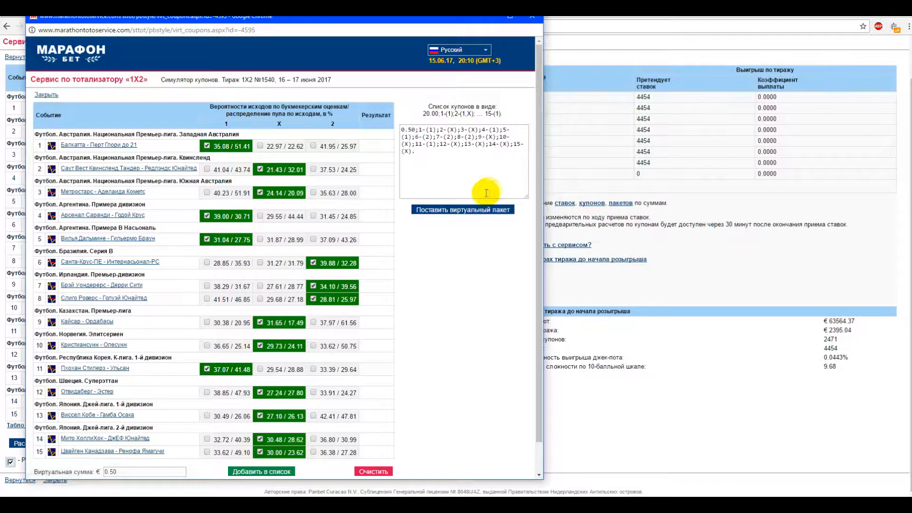
click(463, 209)
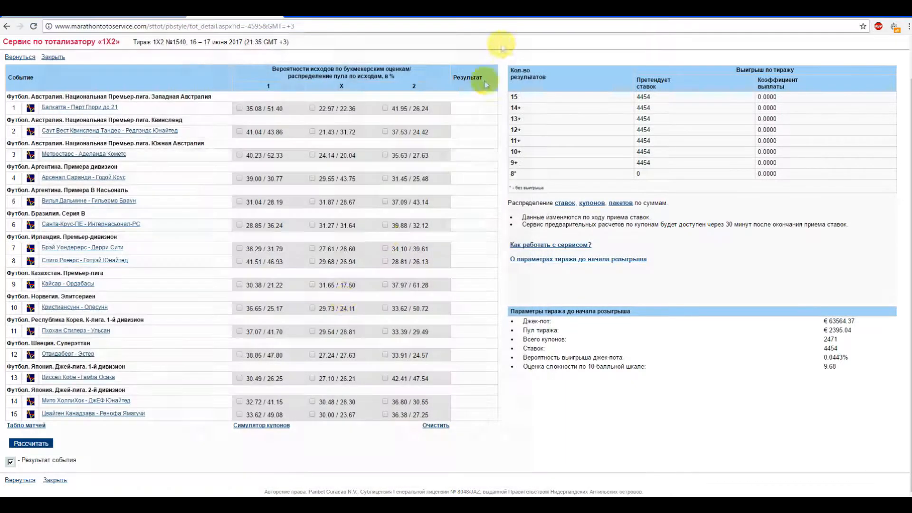
Step: Return to the draw list and open draw 1X2 №1539 for 14–15 June 2017
click(16, 59)
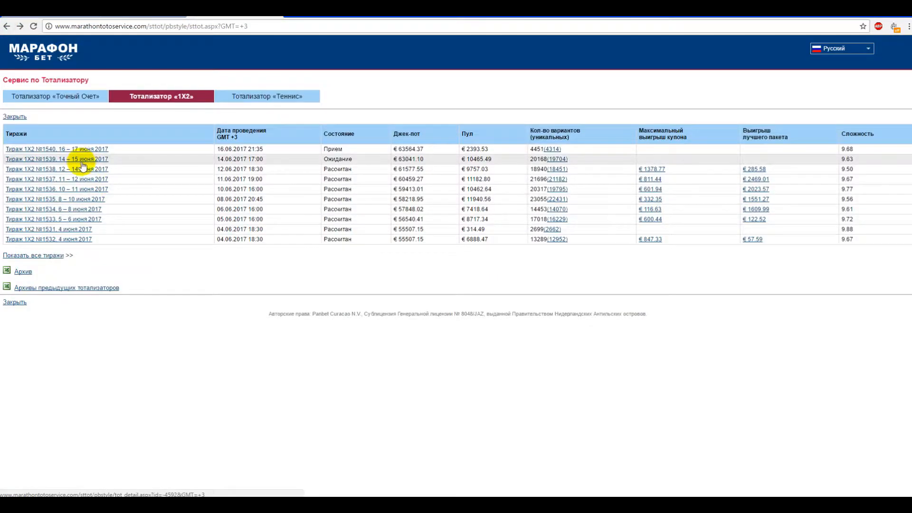
click(47, 148)
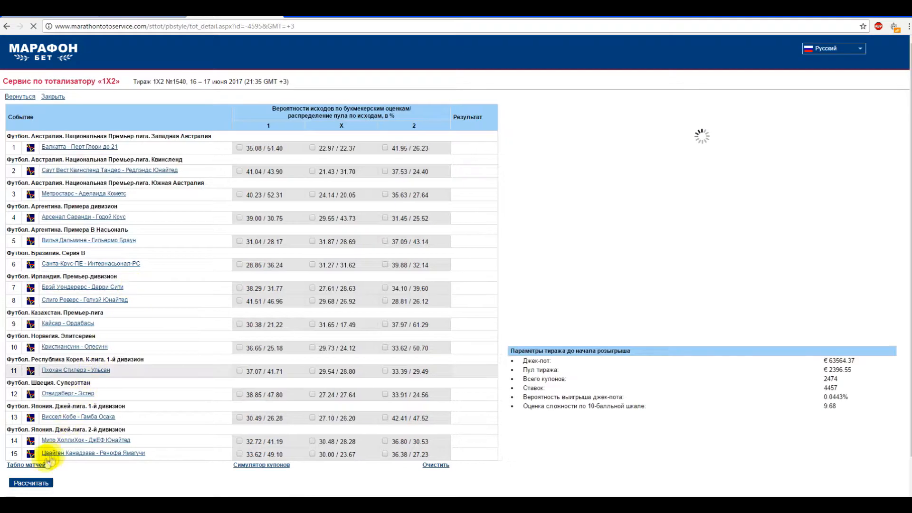
click(17, 466)
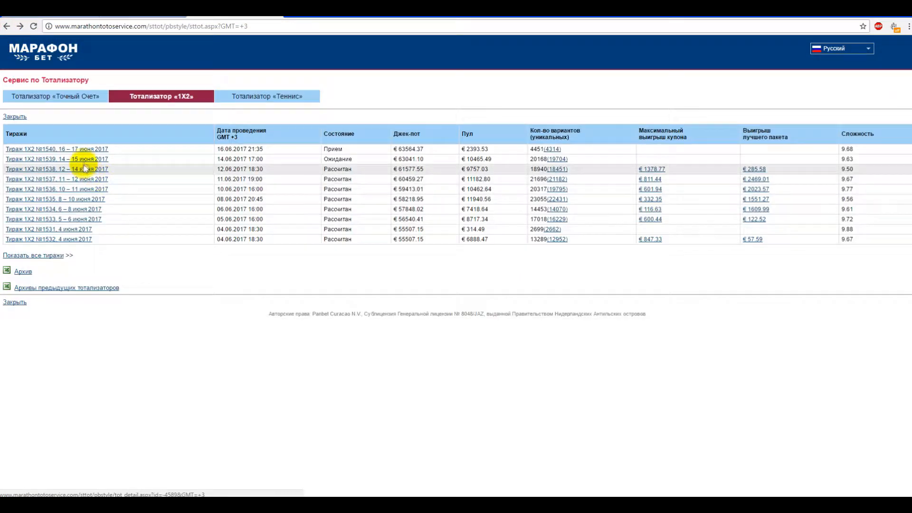
click(52, 160)
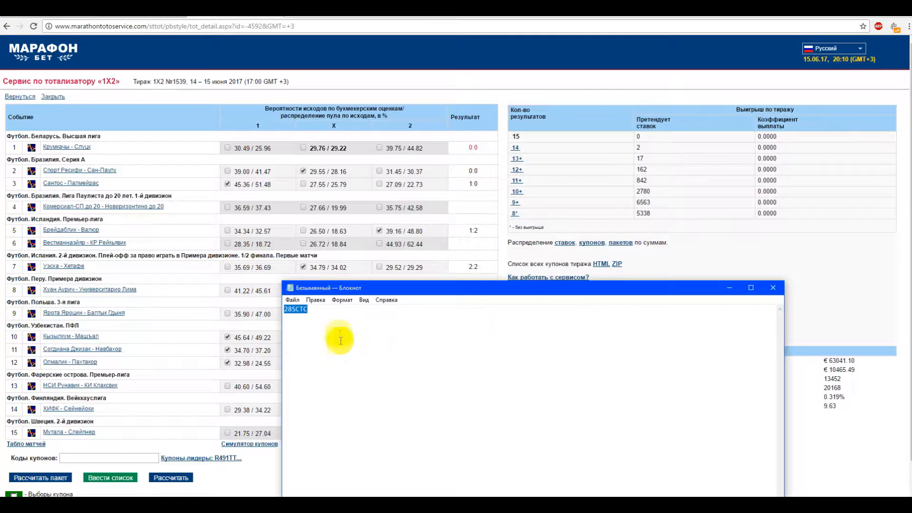
Step: Check coupon codes for draw №1539, then open settled draw №1538 (12–14 June 2017)
click(108, 458)
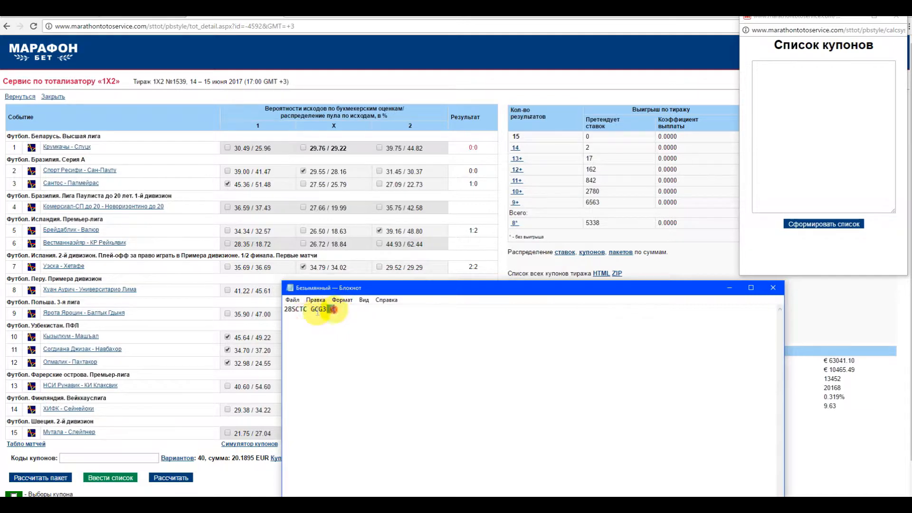
click(824, 224)
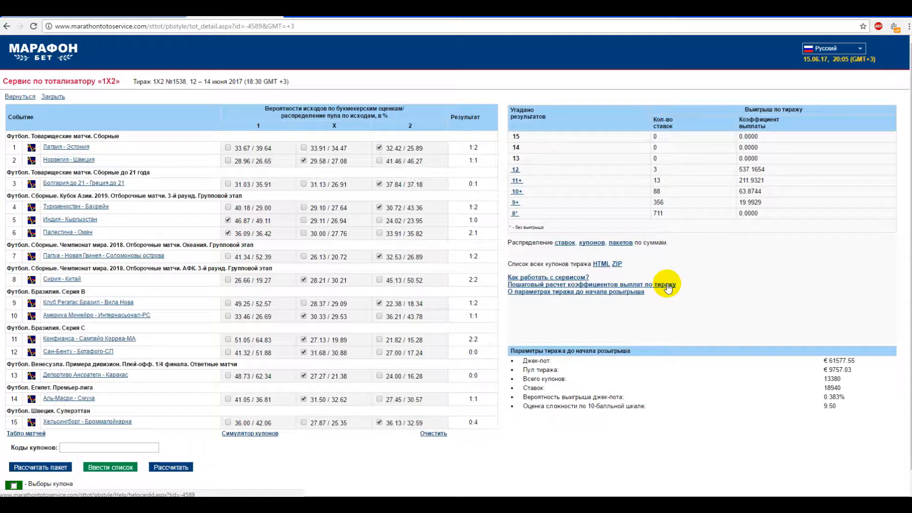
Step: Review the step-by-step payout coefficient calculation for draw №1538
click(589, 285)
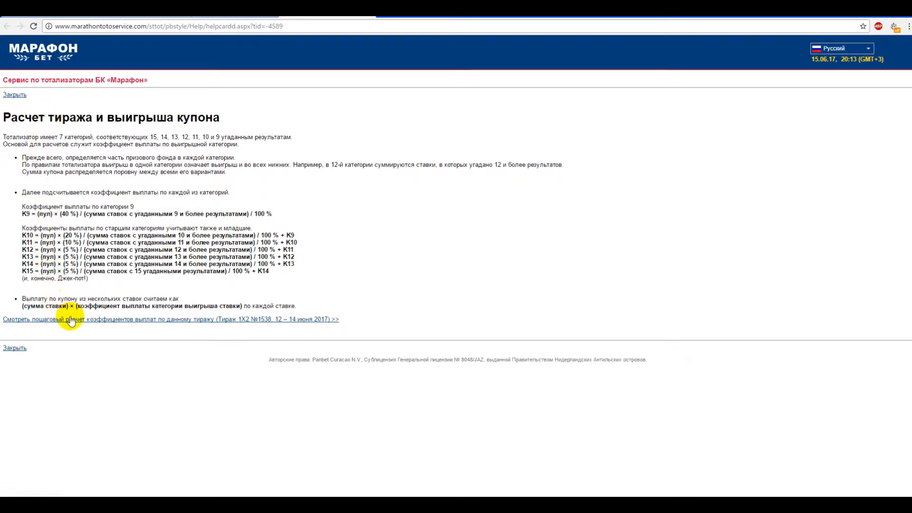
click(62, 319)
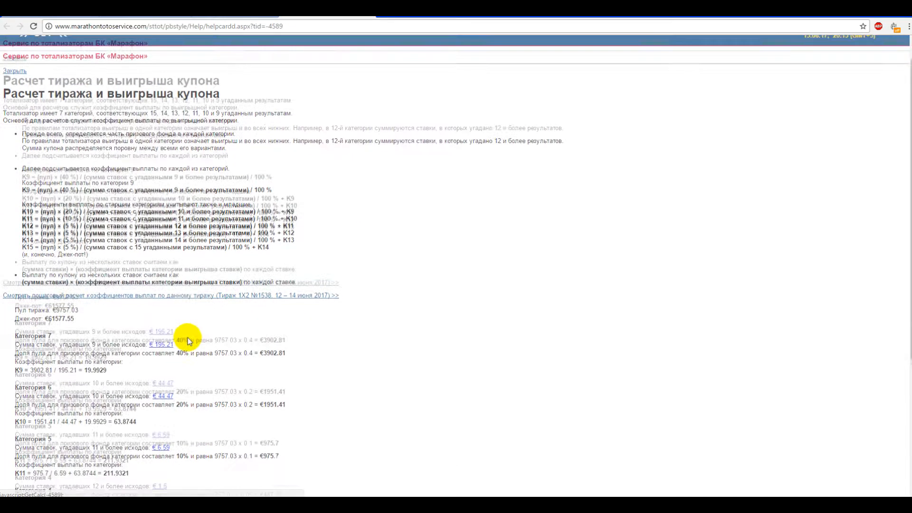
scroll(down, 3)
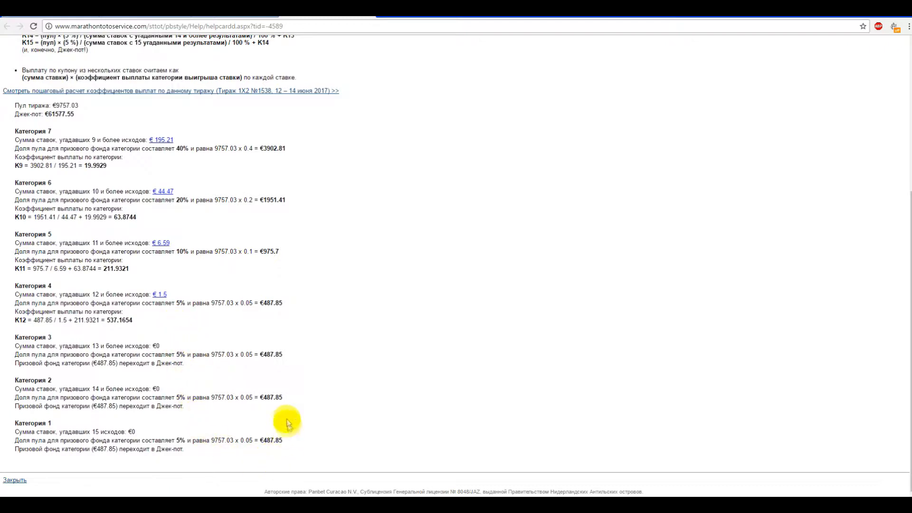
mouse_move(271, 457)
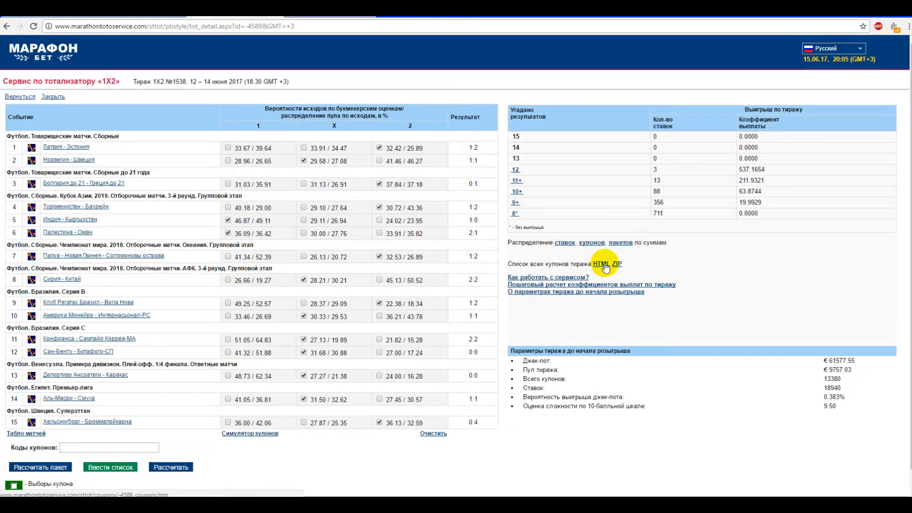
Step: Bring up the full HTML coupon list for draw №1538 with stakes and combinations
click(600, 264)
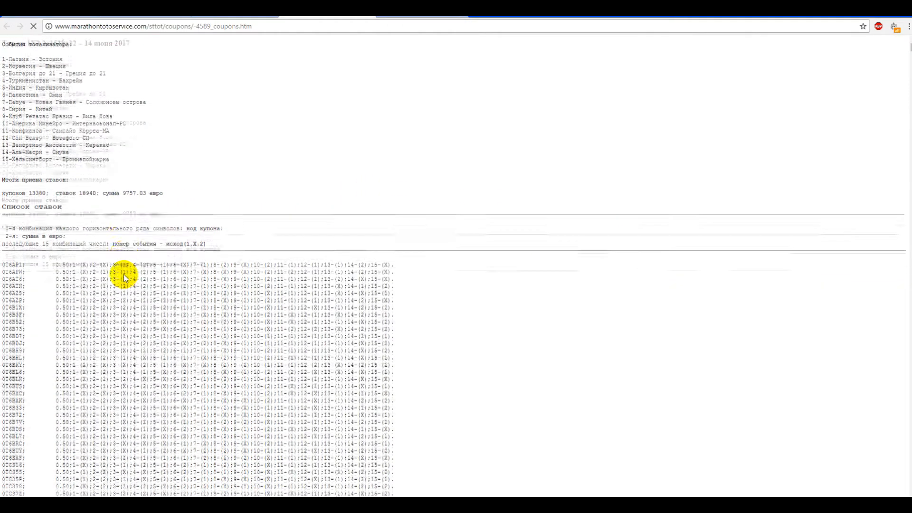
scroll(down, 3)
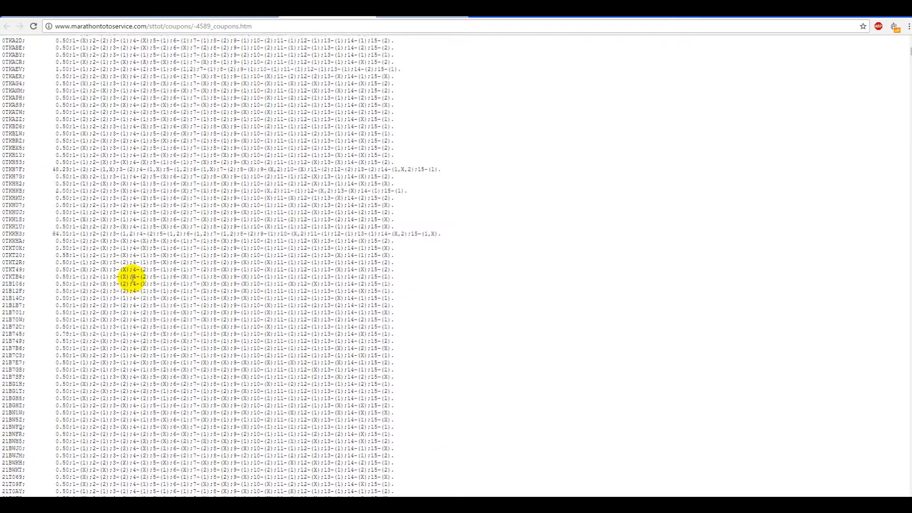